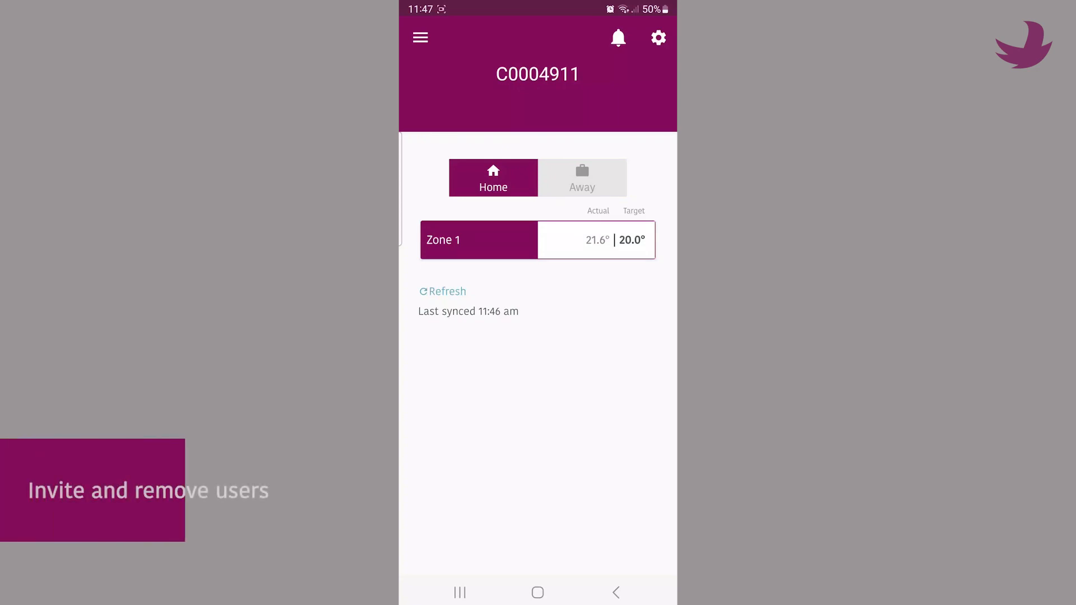
Reach user 2's account details via the side menu's Manage users list.
click(419, 38)
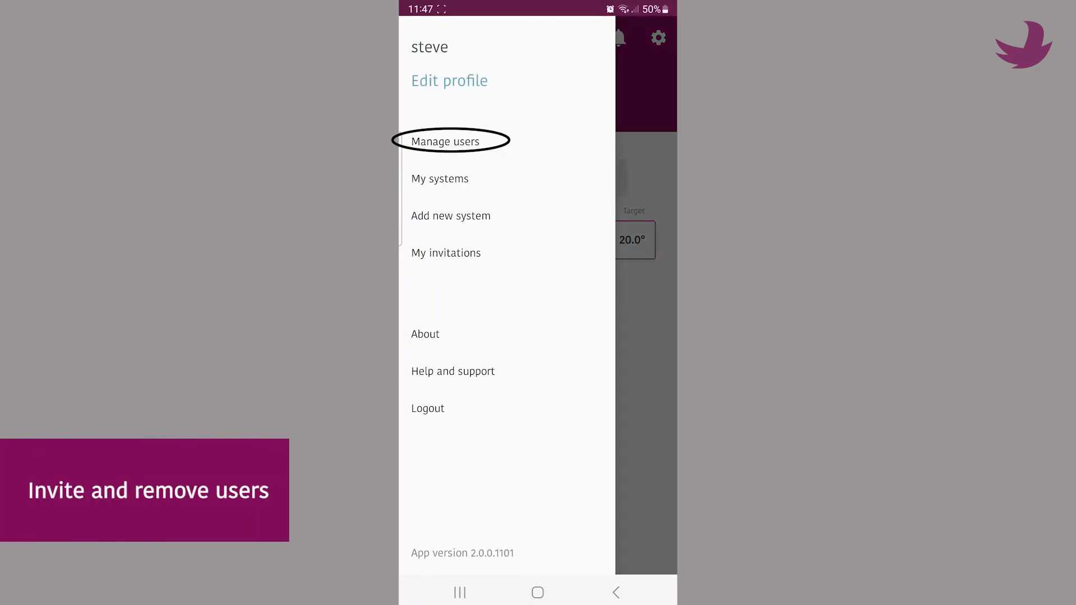
click(445, 141)
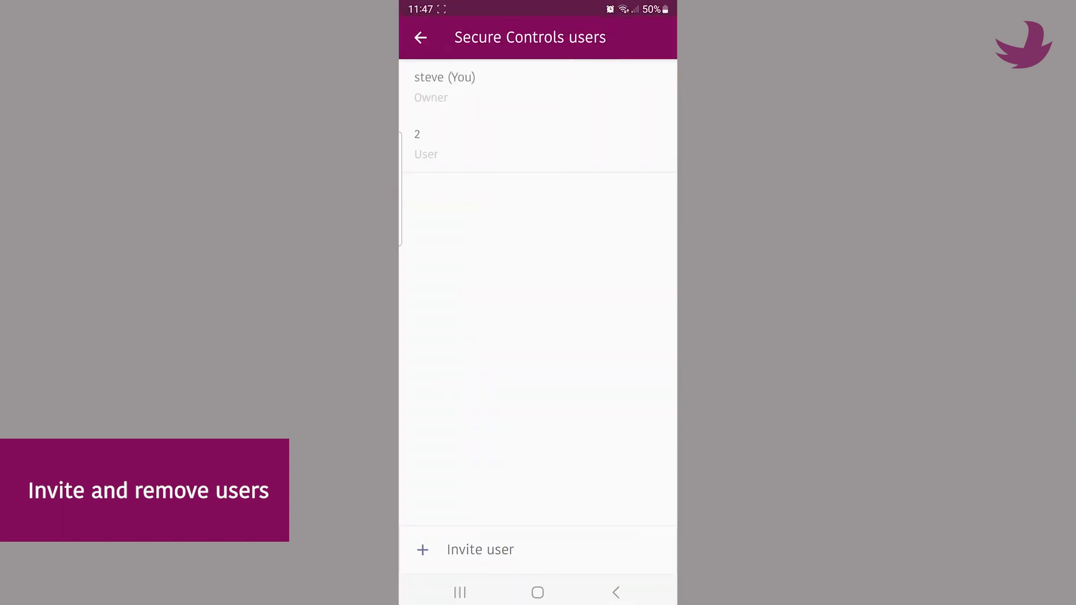
click(480, 549)
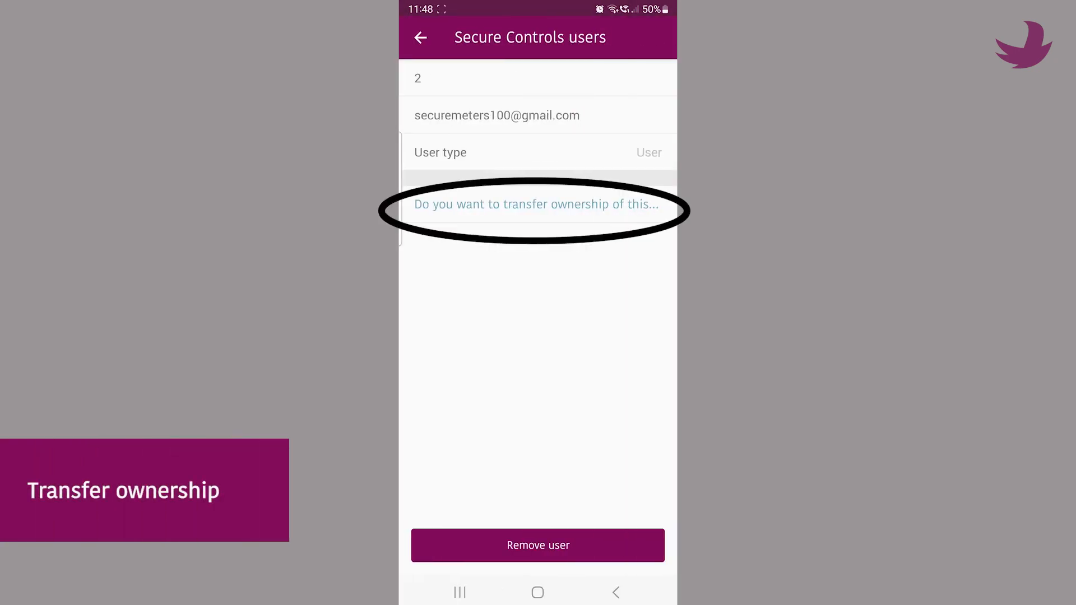
Transfer ownership to user 2, confirming with OK and the account password, then finish with Done.
click(536, 204)
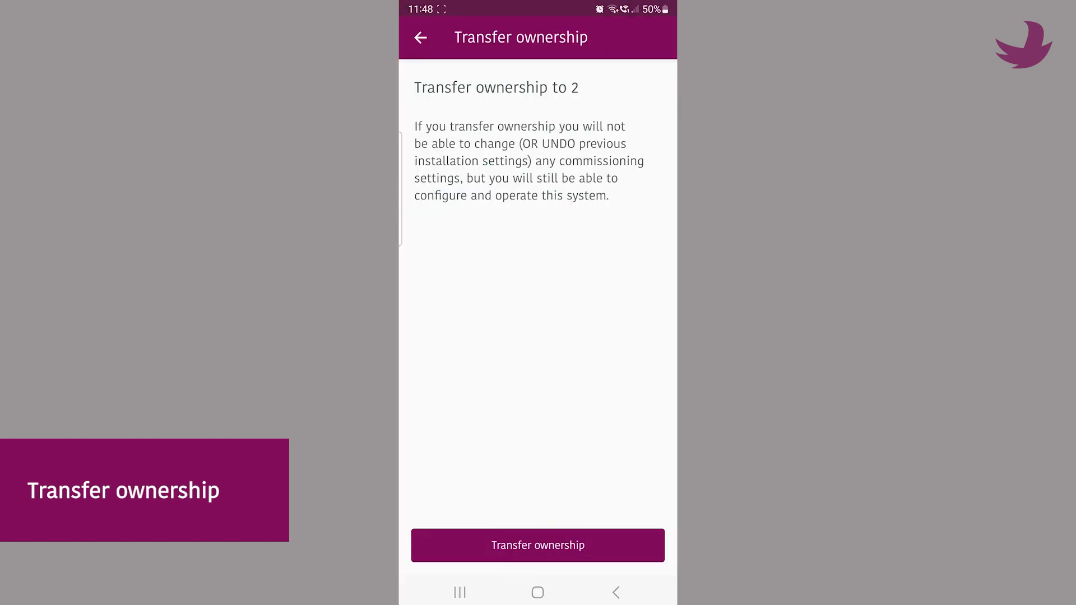
click(538, 545)
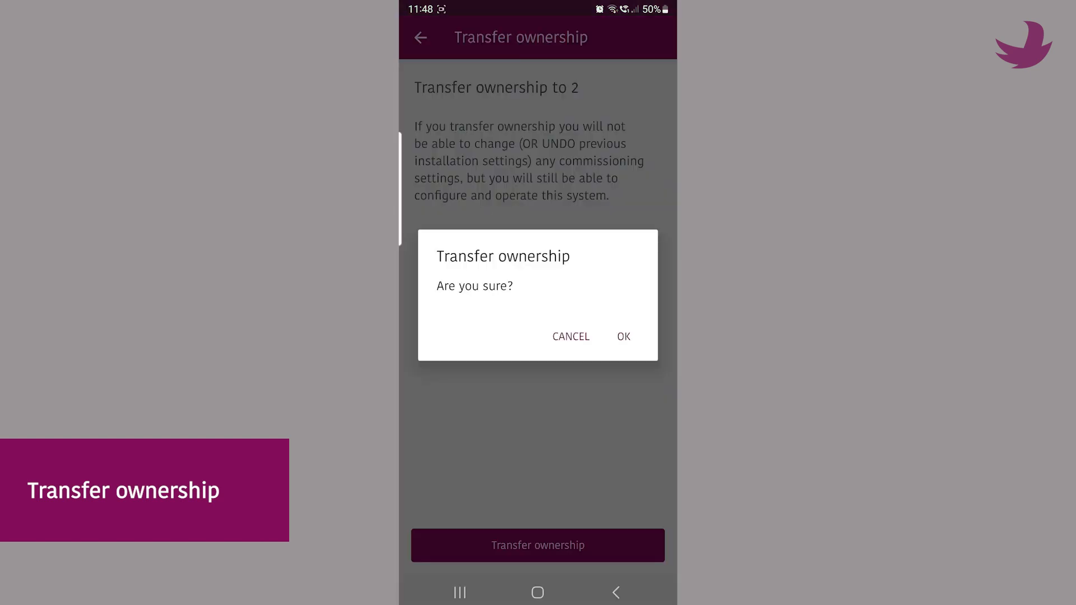
click(623, 336)
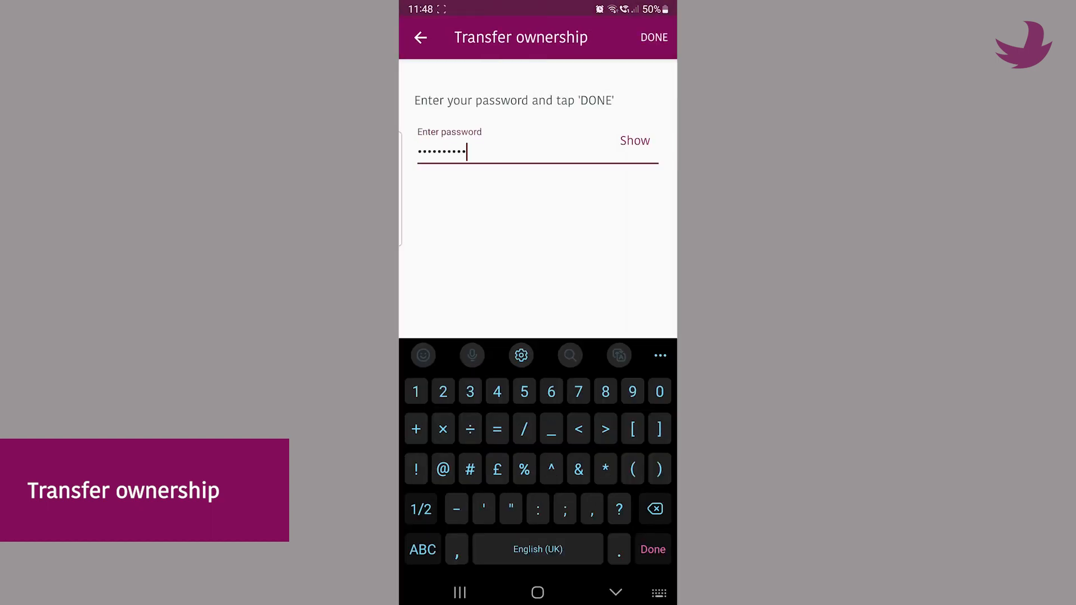
click(655, 38)
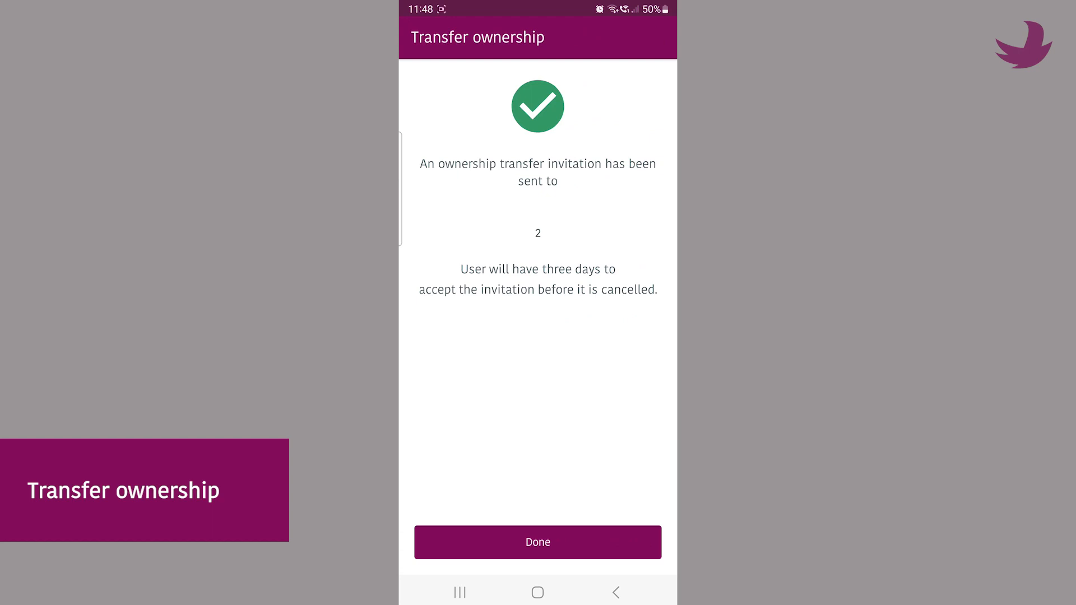
click(538, 542)
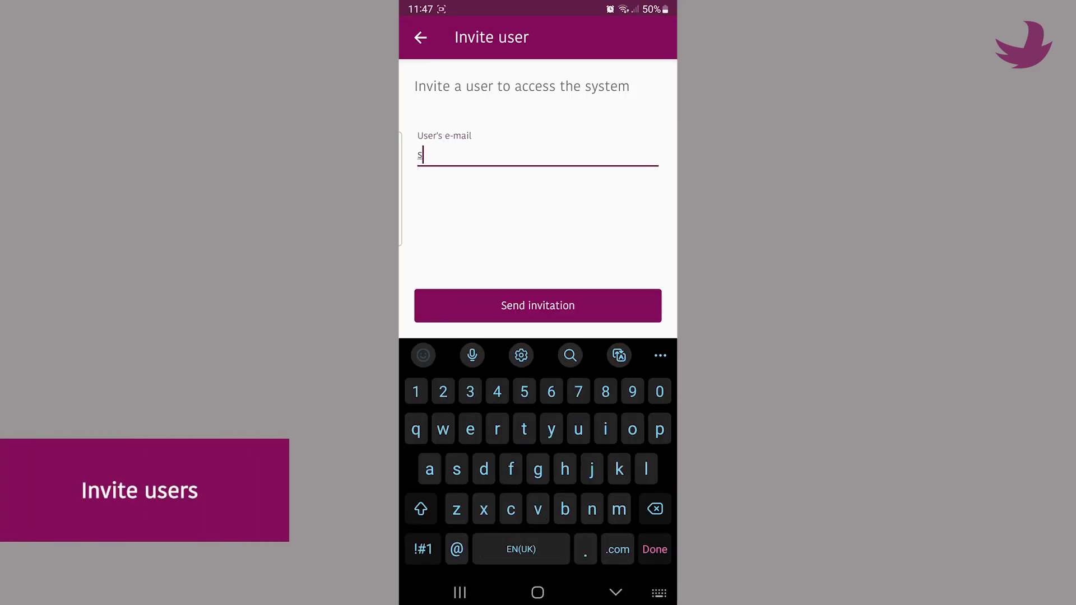
Send the new-user invitation, close the confirmation, and select C0004911 (Ownership pending) in Systems you can access.
click(538, 305)
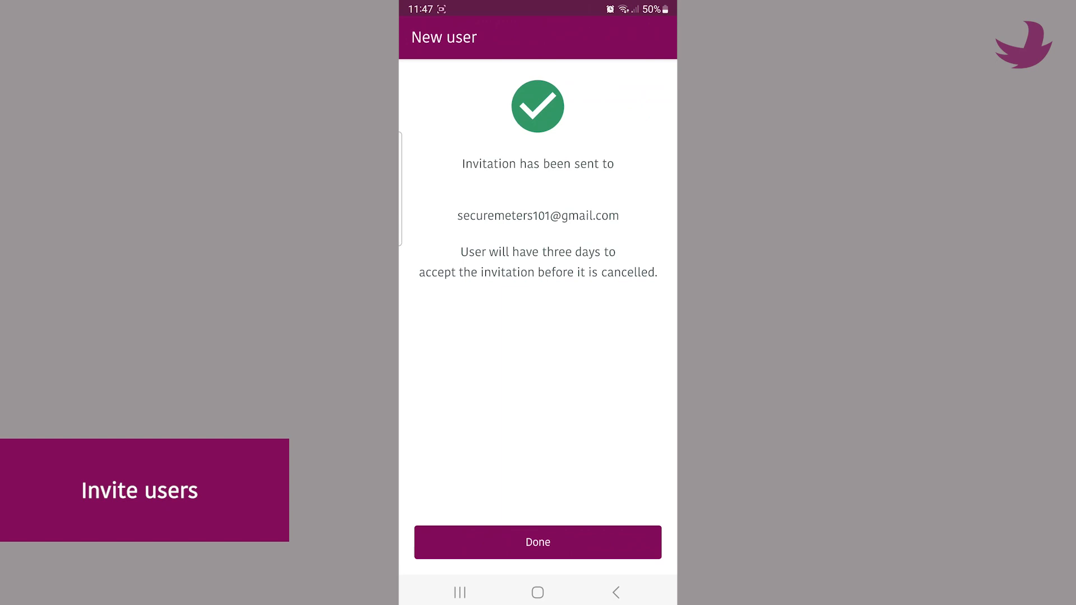
click(538, 543)
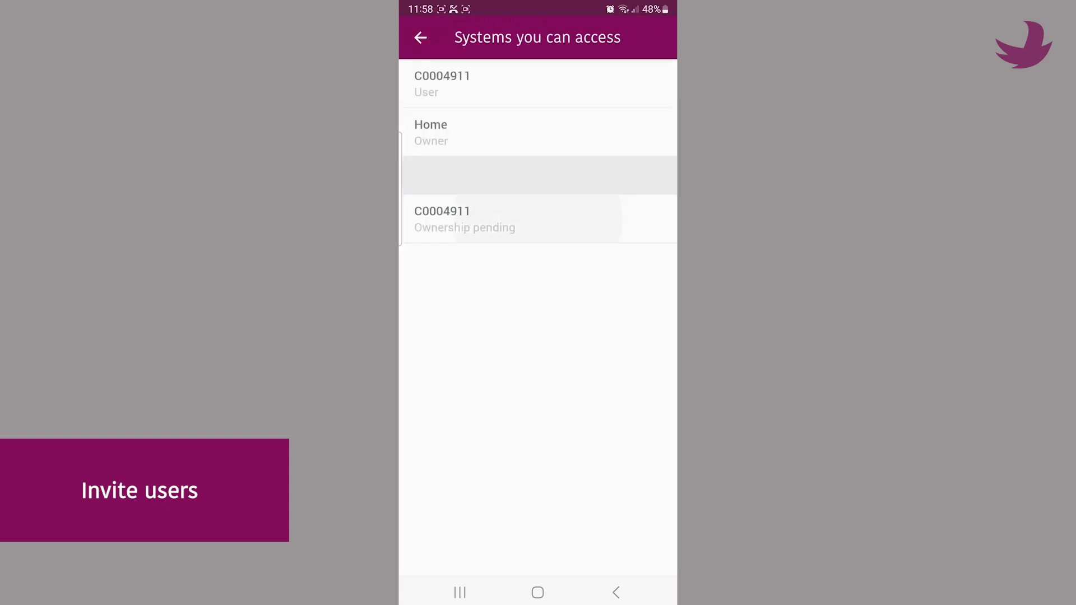
click(465, 219)
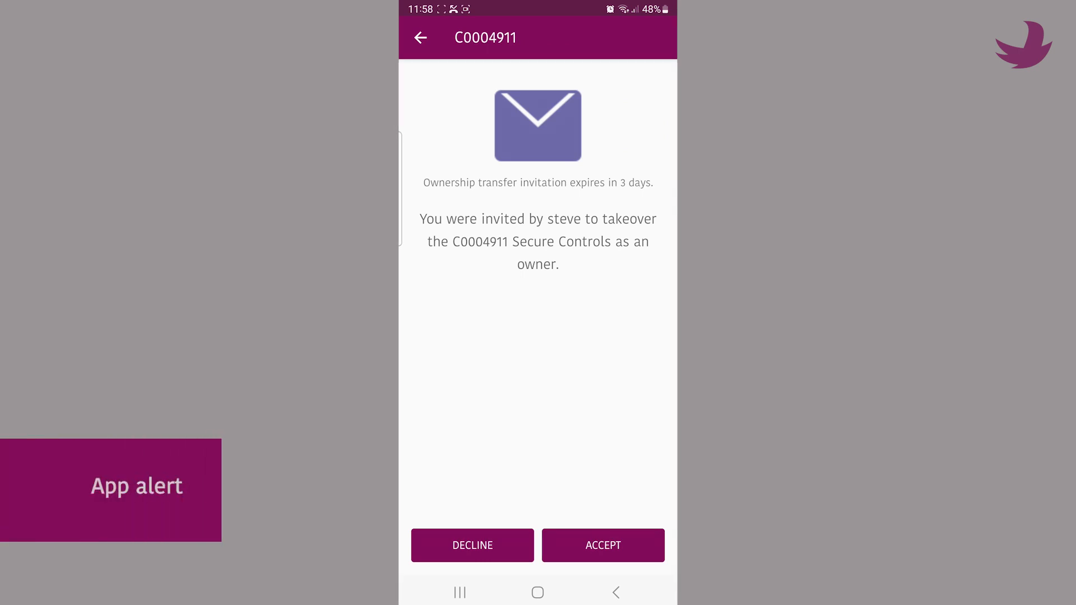
Accept ownership of C0004911, agree to scan, scan the receiver's QR code and continue with the detected devices.
click(603, 545)
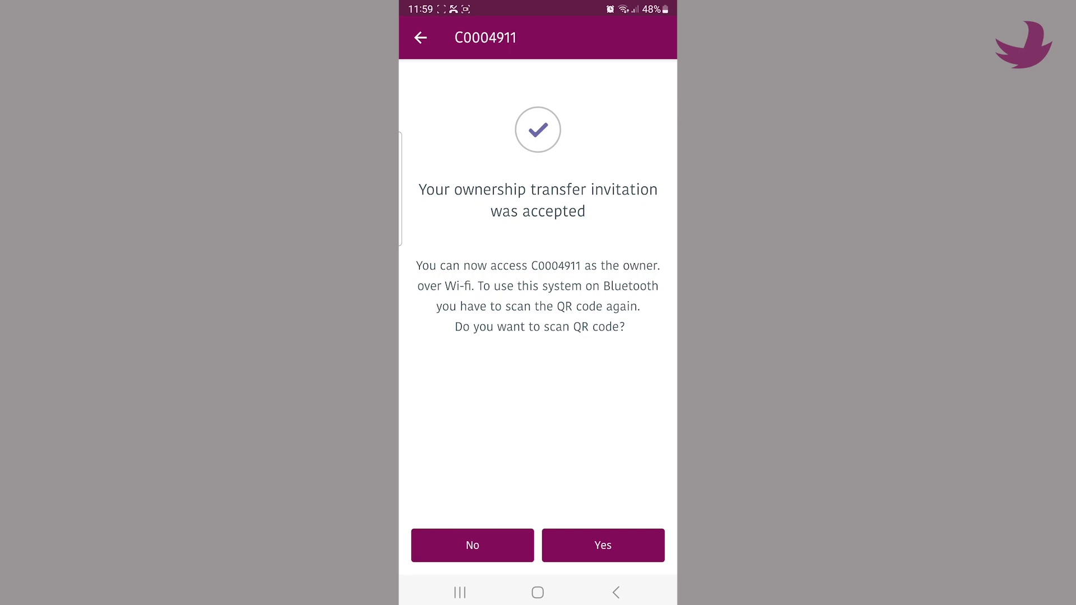
click(603, 545)
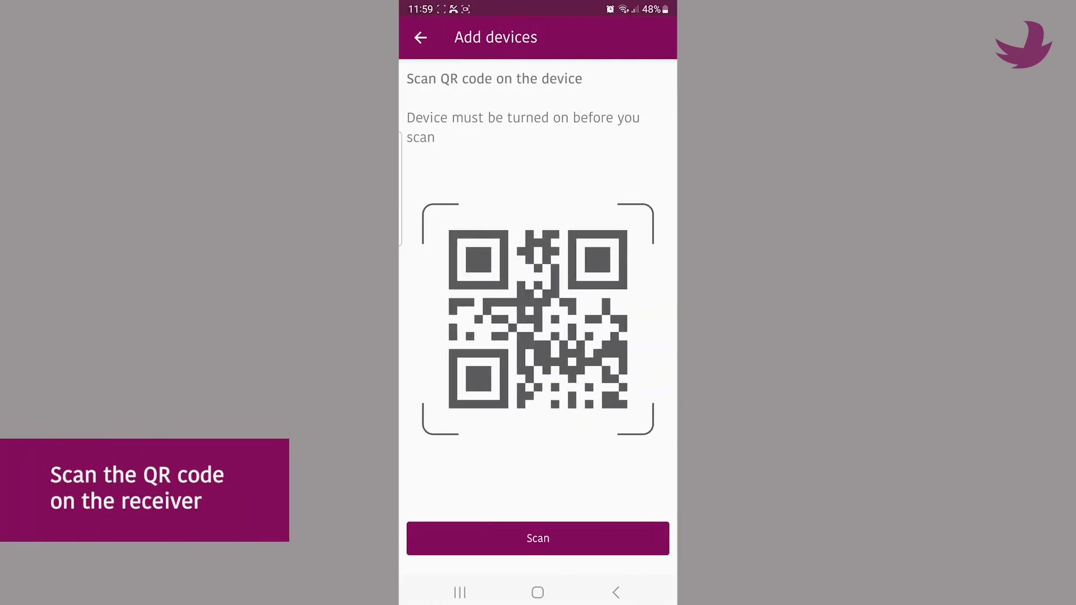
click(538, 538)
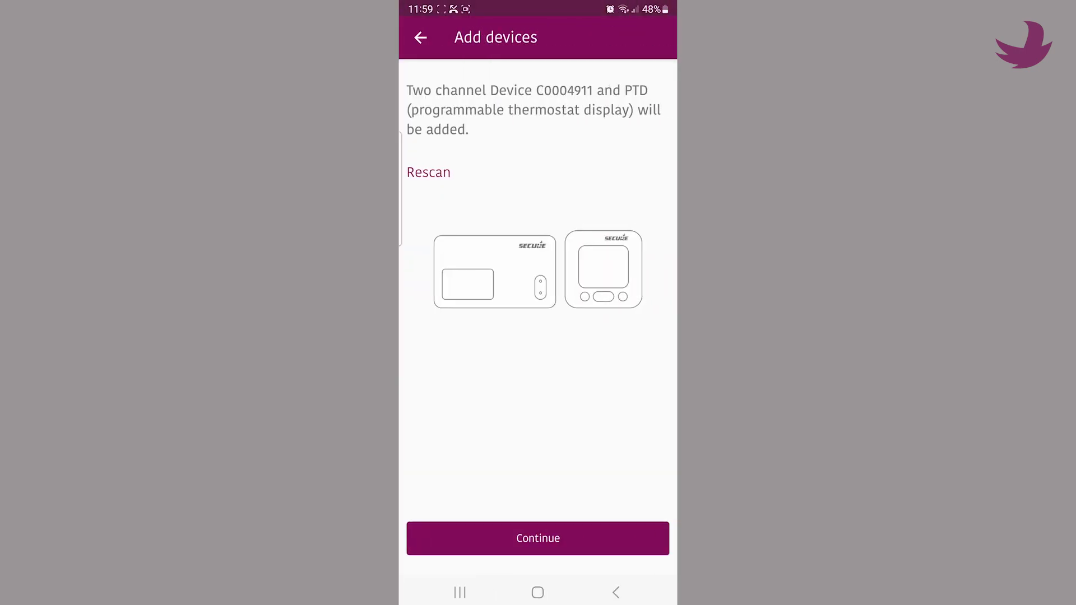
click(538, 539)
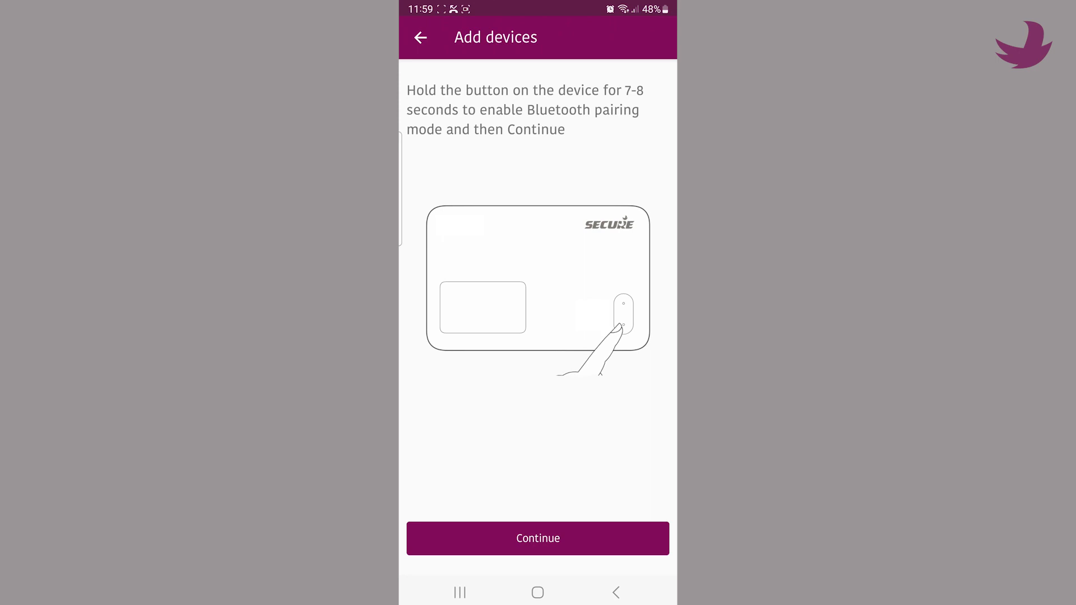
Continue past Bluetooth pairing and answer NO to retaining the other users, returning to the home system list.
click(538, 538)
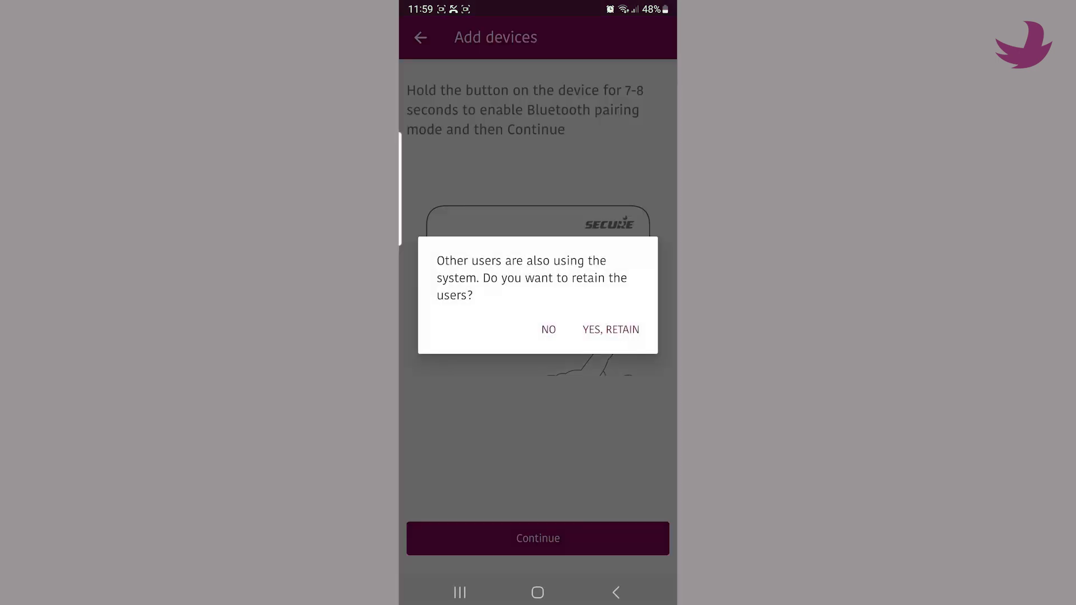
click(611, 330)
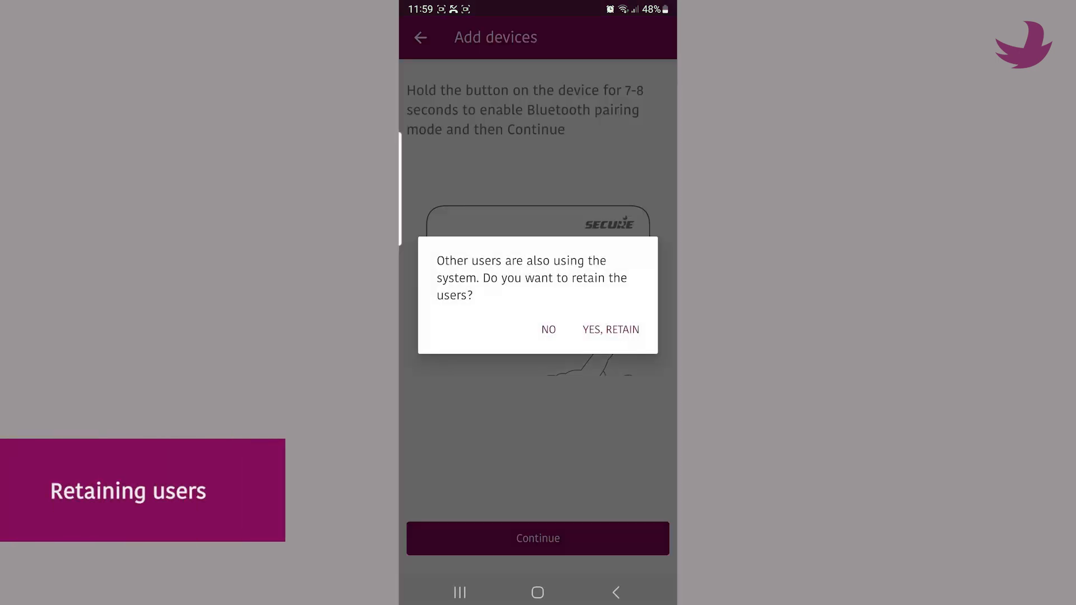
click(611, 329)
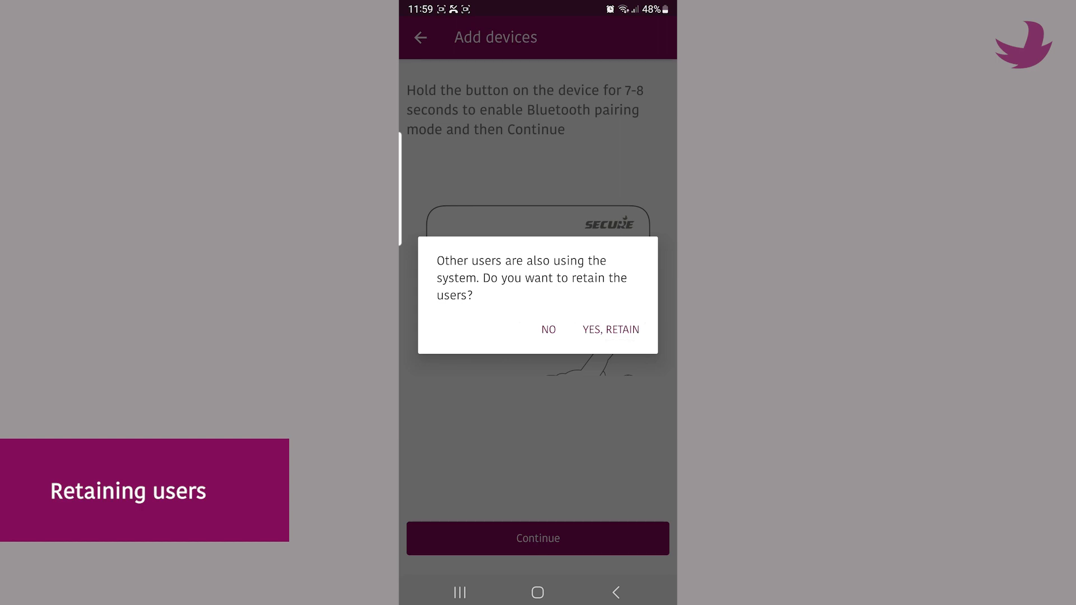
click(548, 330)
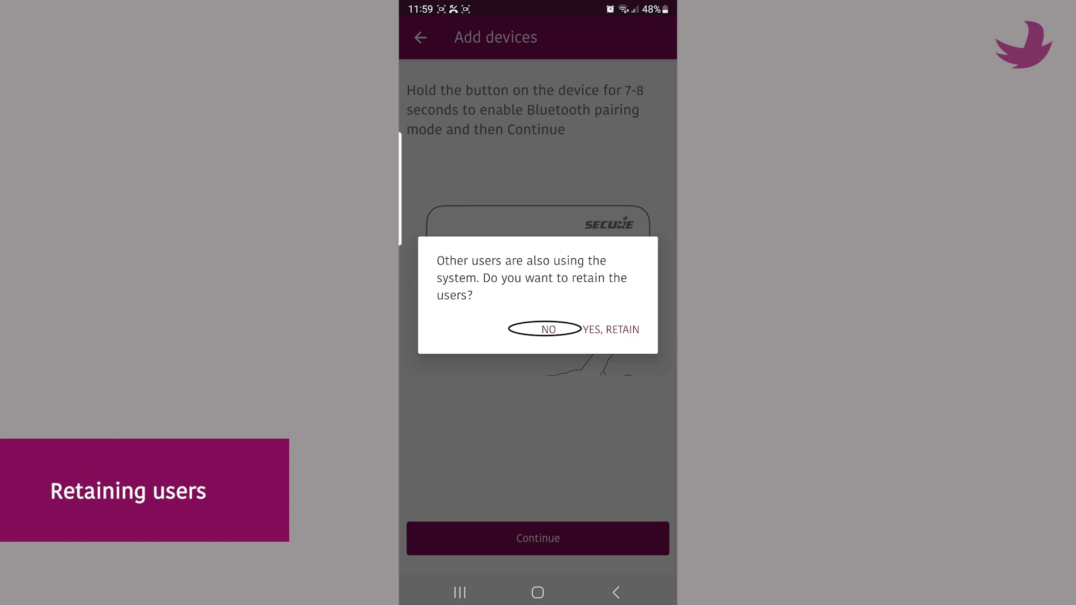
click(548, 329)
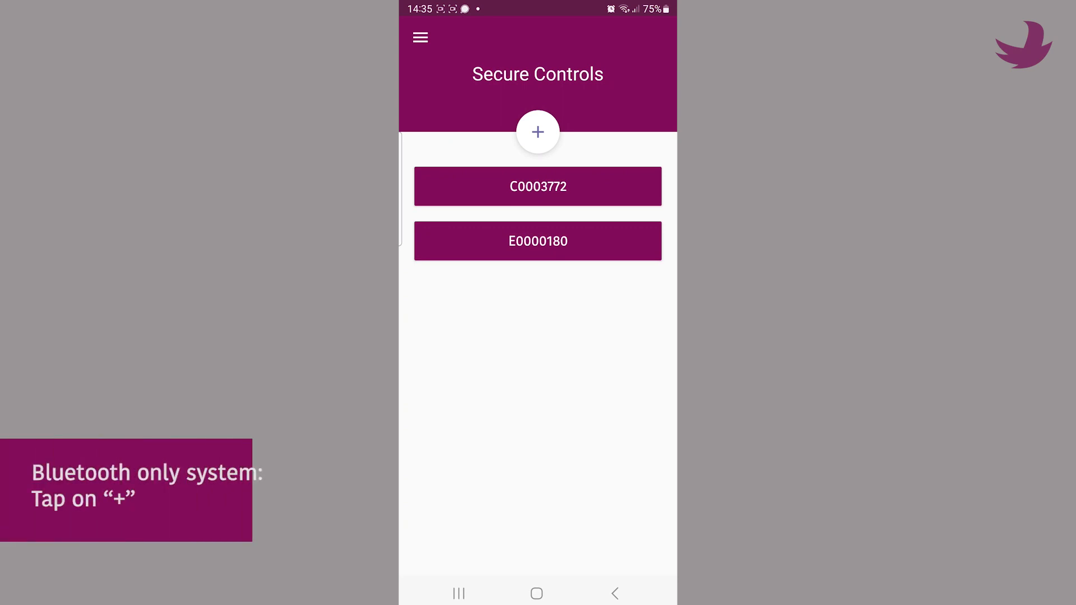
Add a system with +, scan the QR code of Two channel Device C0005420, continue, answer the retain-users prompt and complete setup.
click(537, 133)
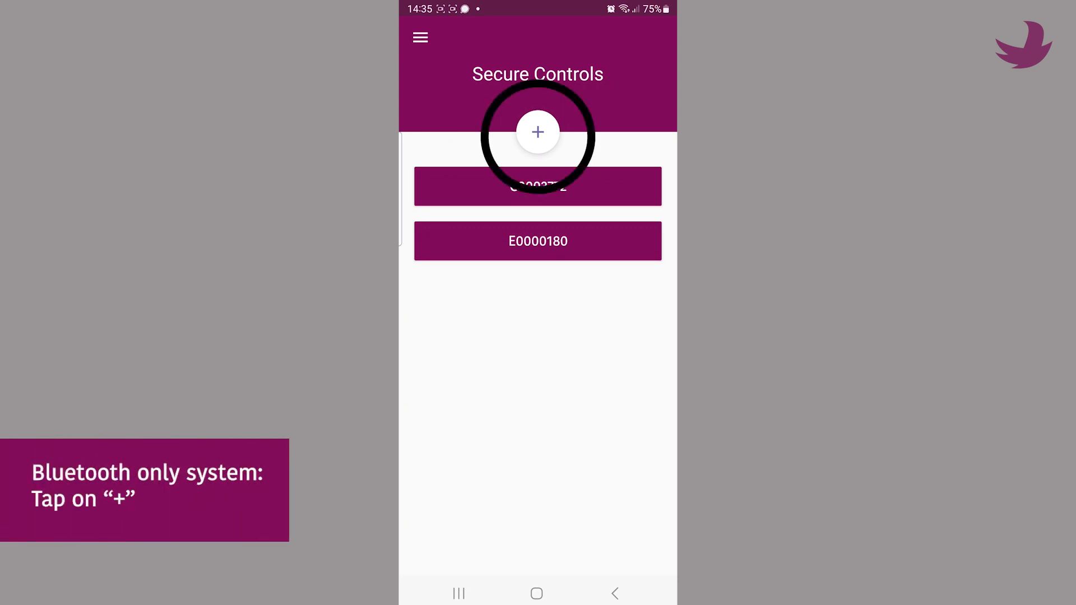
click(538, 132)
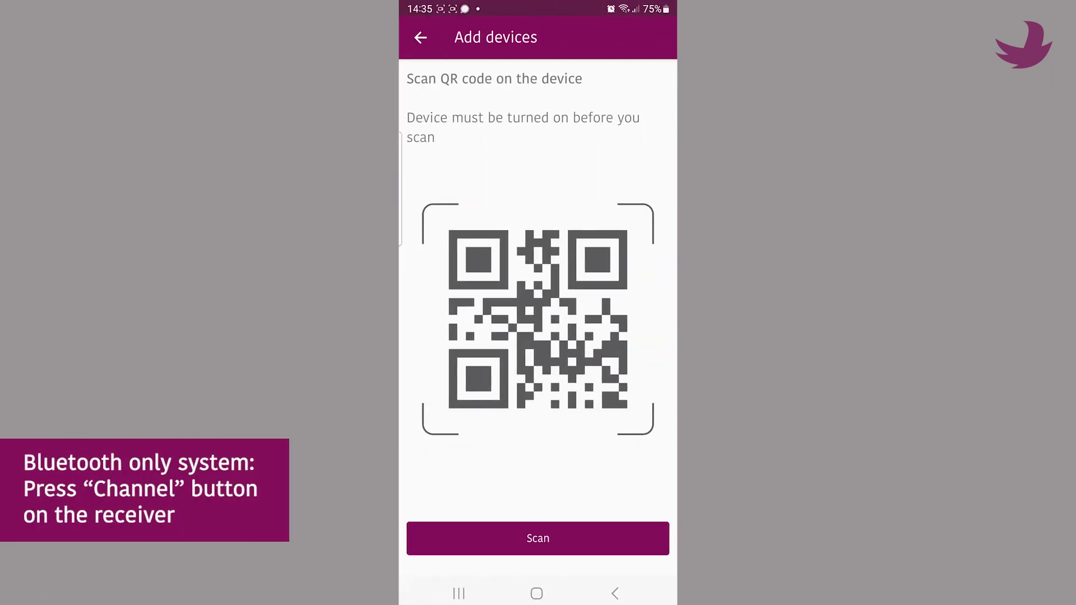
click(538, 539)
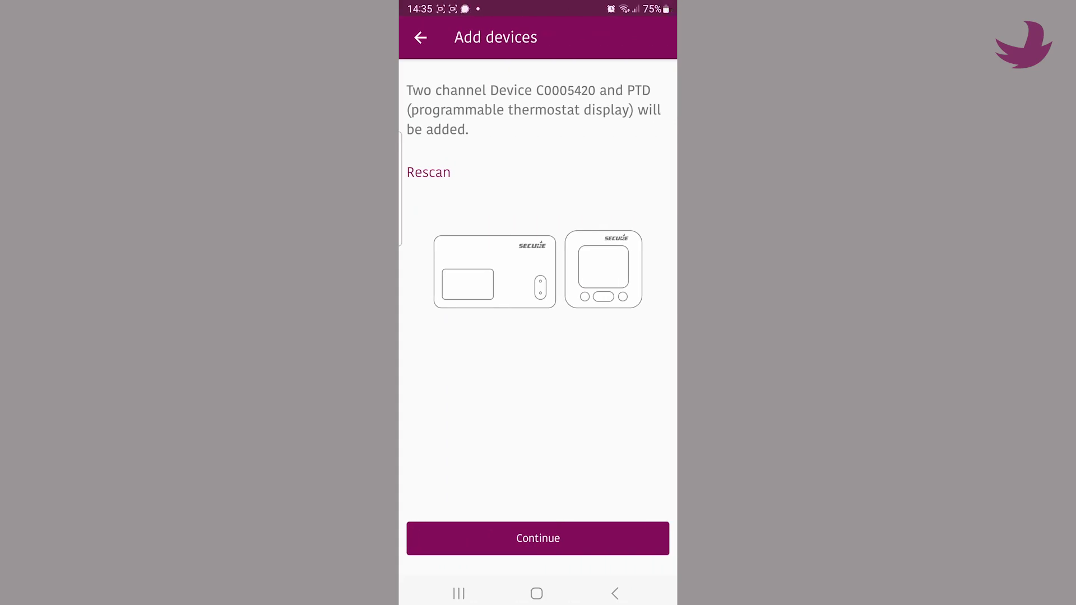
click(538, 538)
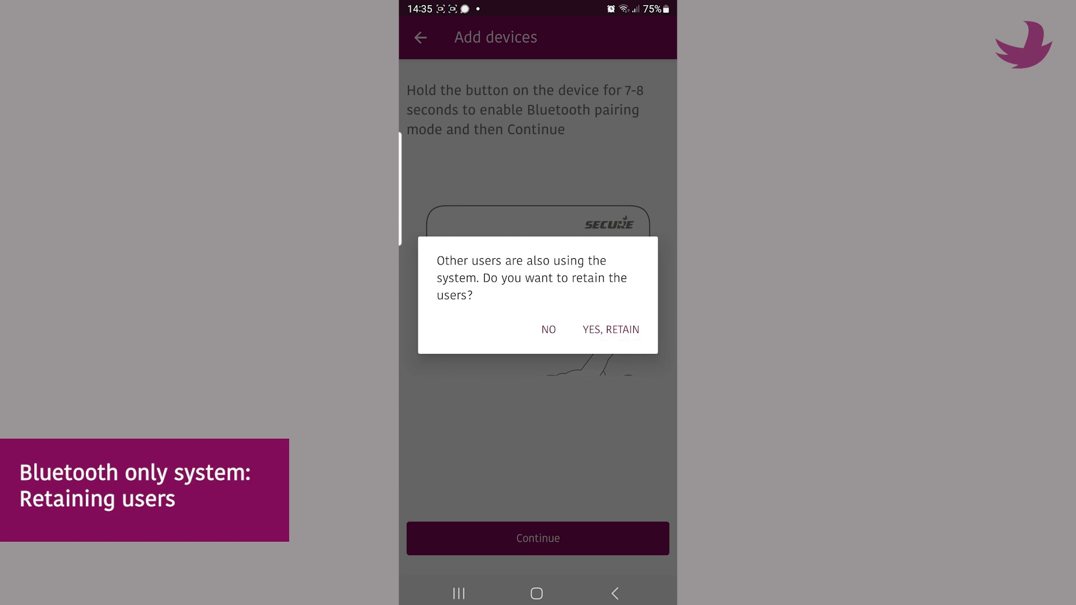
click(611, 330)
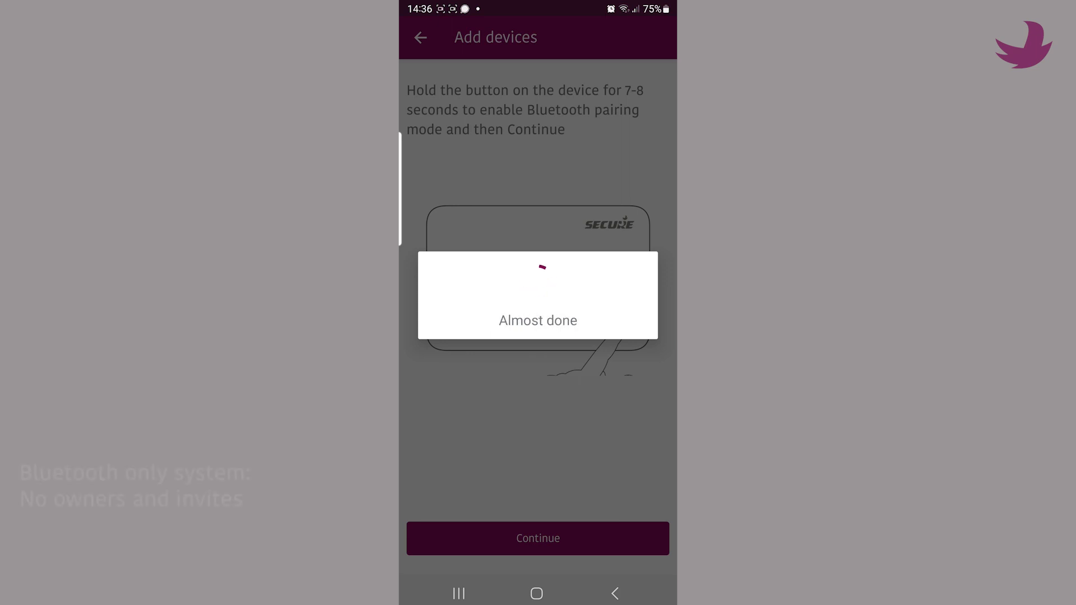
click(538, 538)
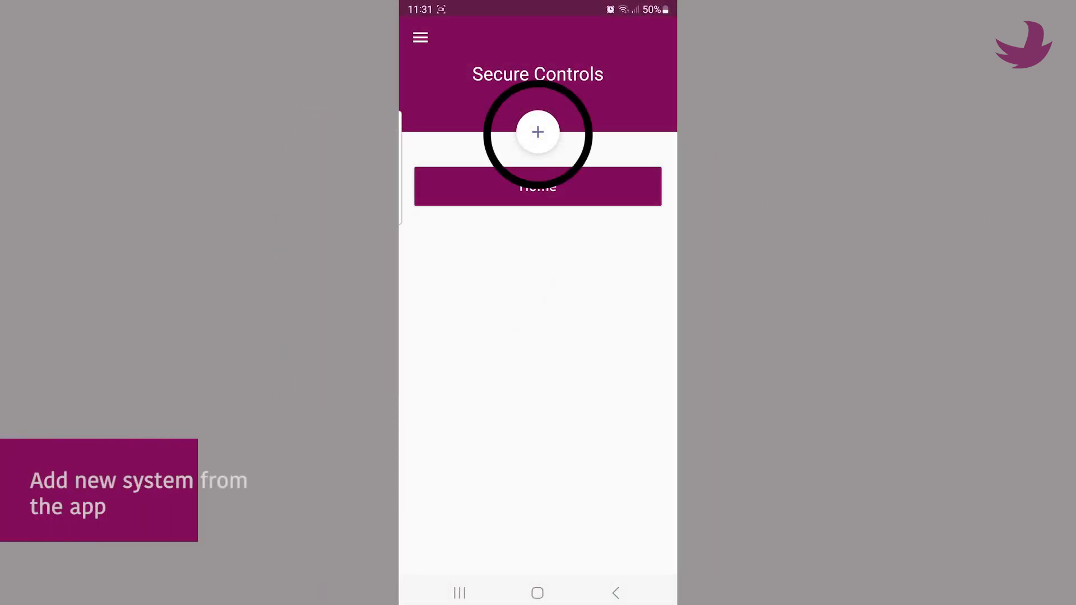
Add another system with +, scan its QR code, decline retaining other users, enter the Wi-Fi password and start connecting.
click(538, 132)
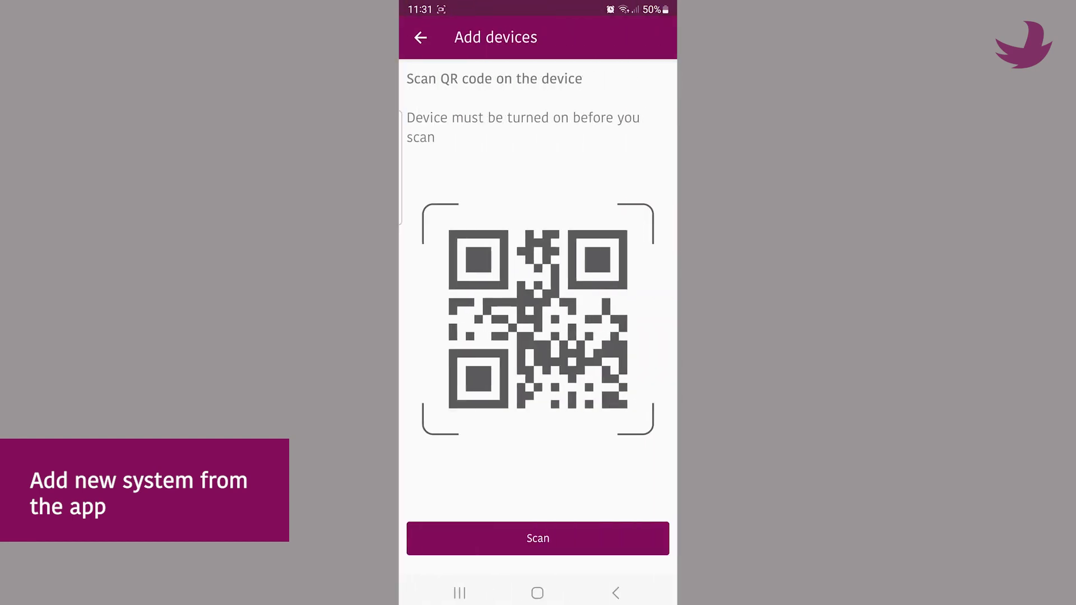
click(538, 538)
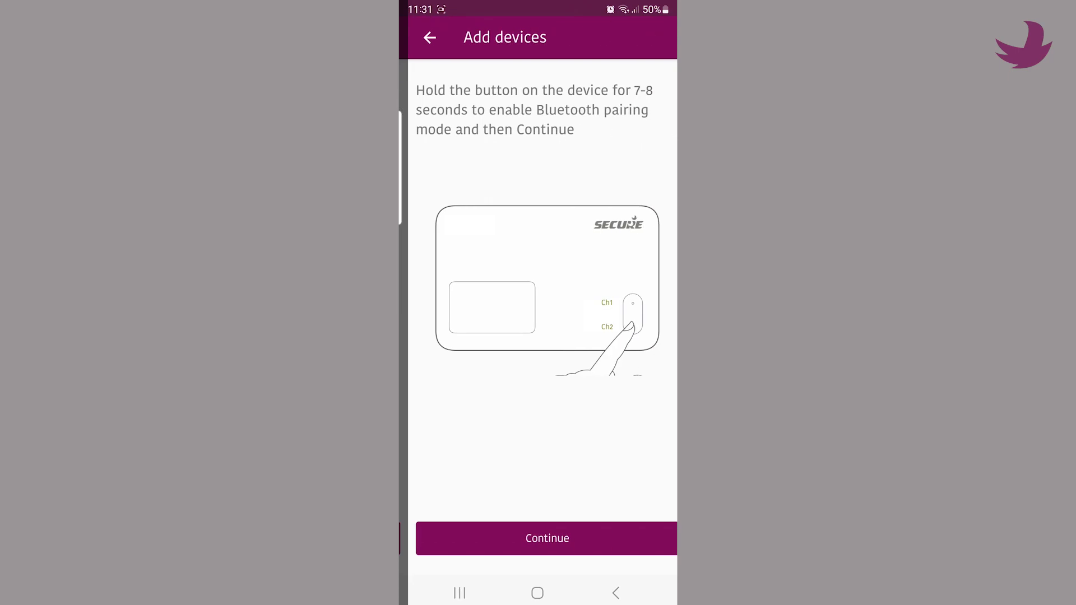
click(547, 538)
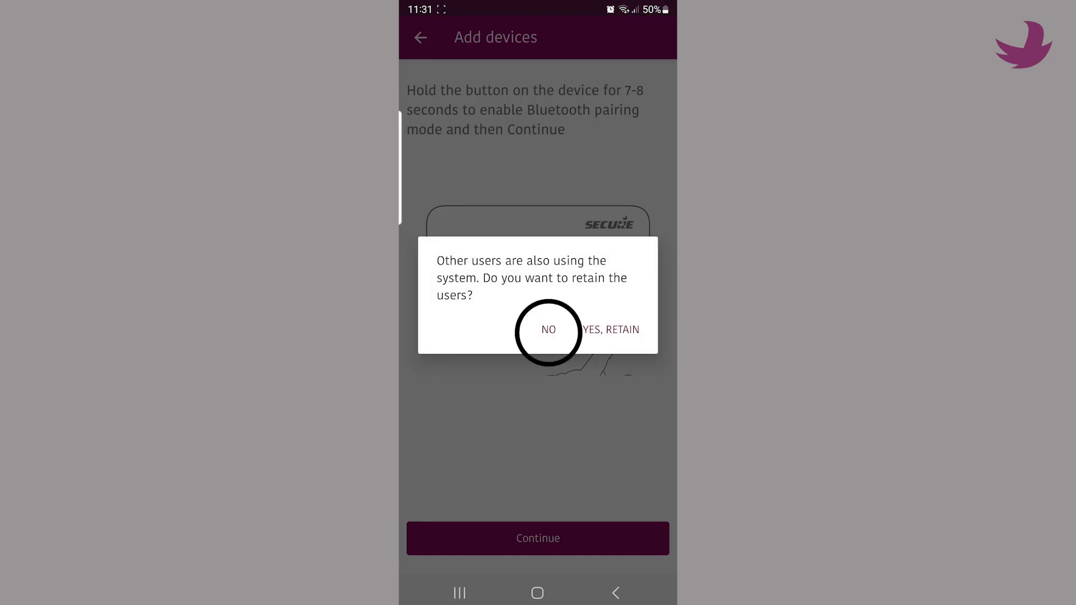
click(548, 329)
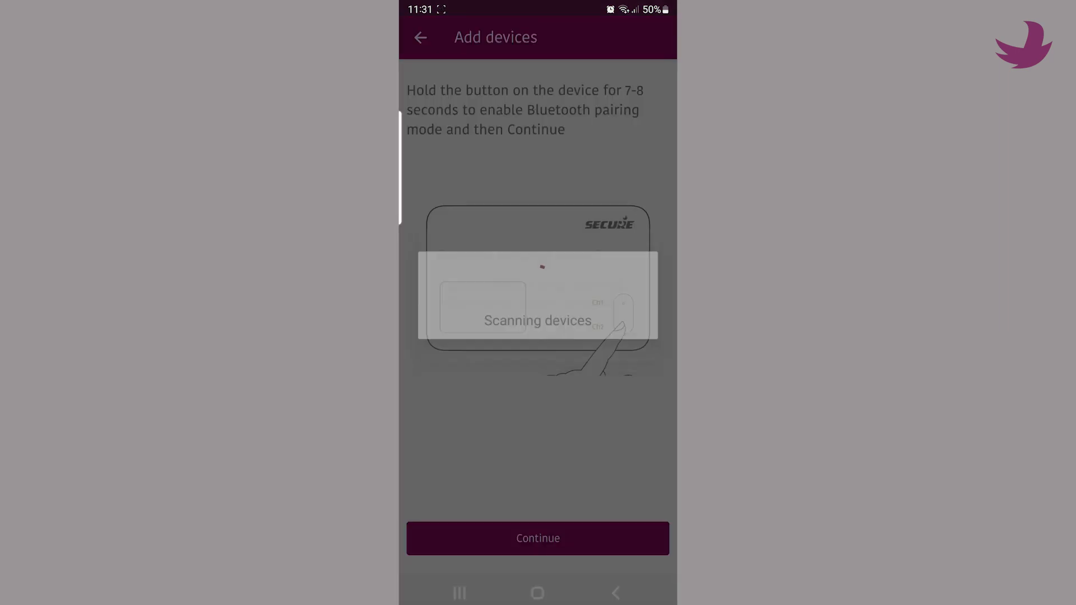
click(538, 538)
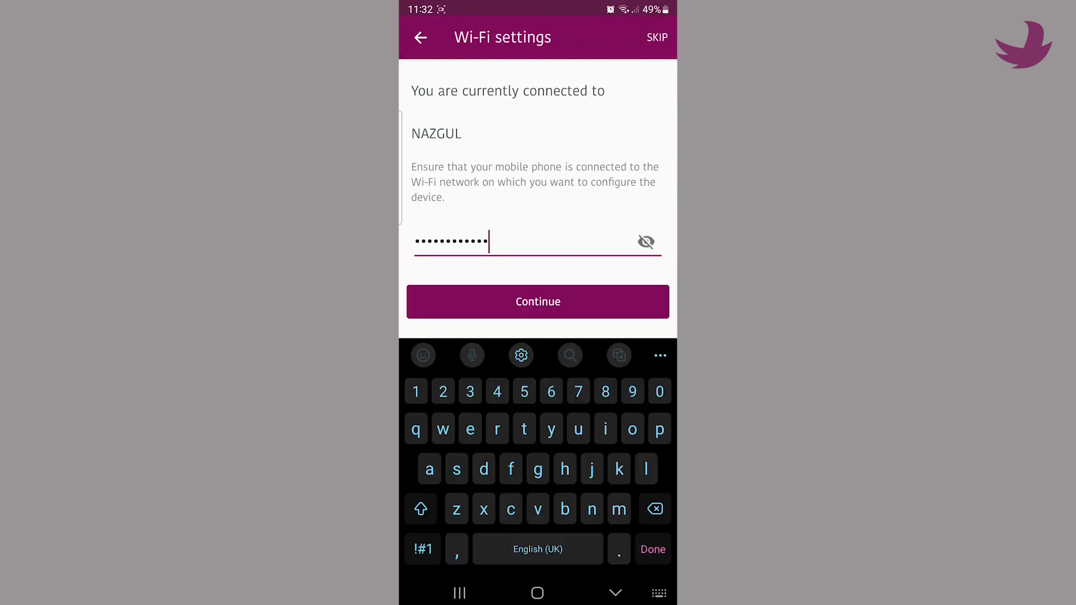
click(538, 301)
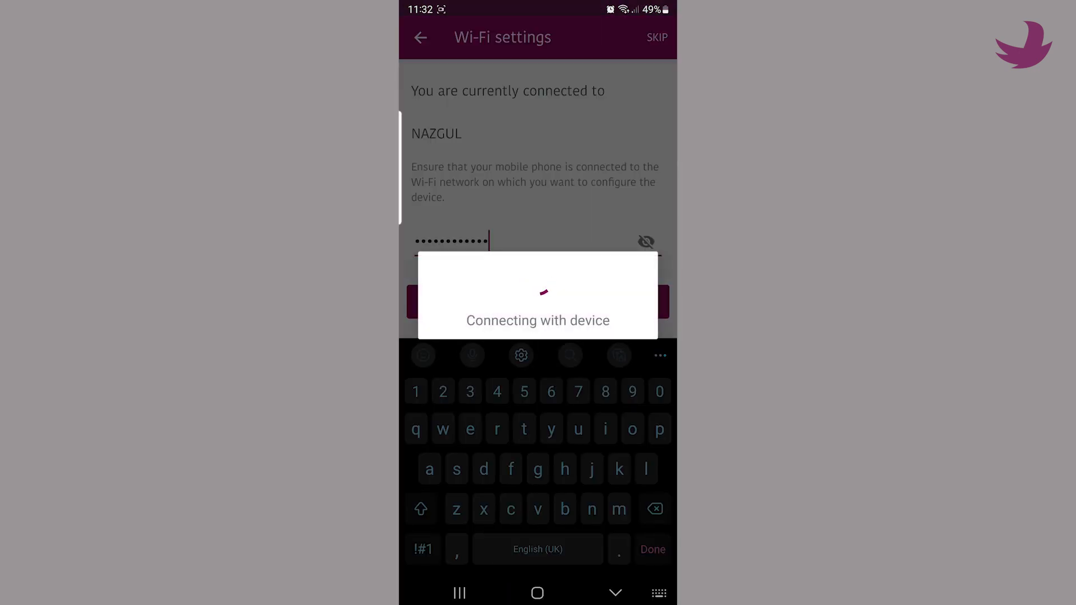